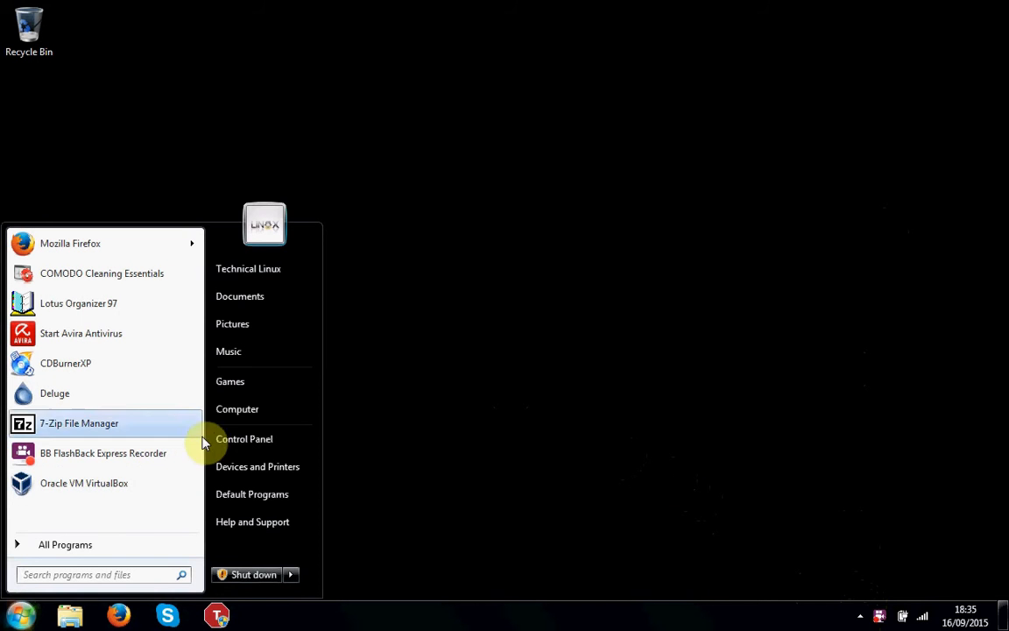
- View the Computer's Properties page (32-bit Home Premium, 1 GB RAM), then close it
right_click(236, 410)
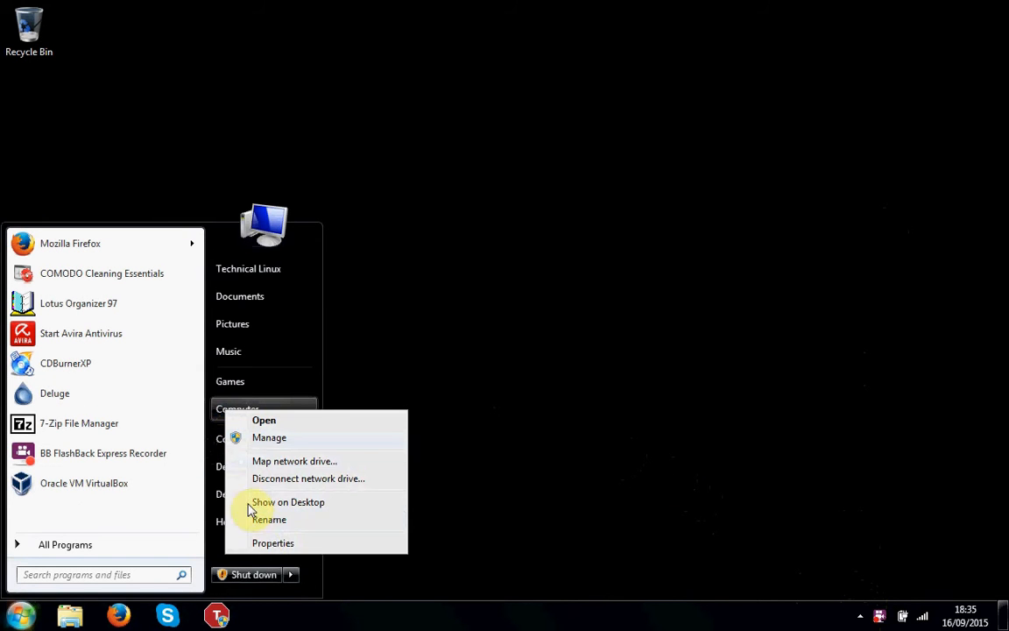
click(263, 421)
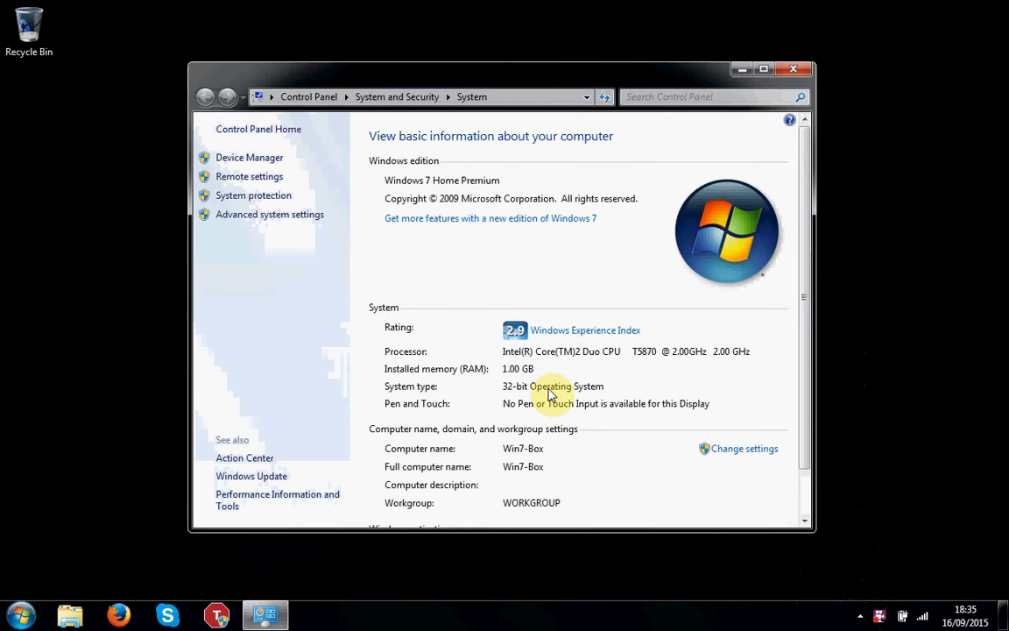
mouse_move(577, 357)
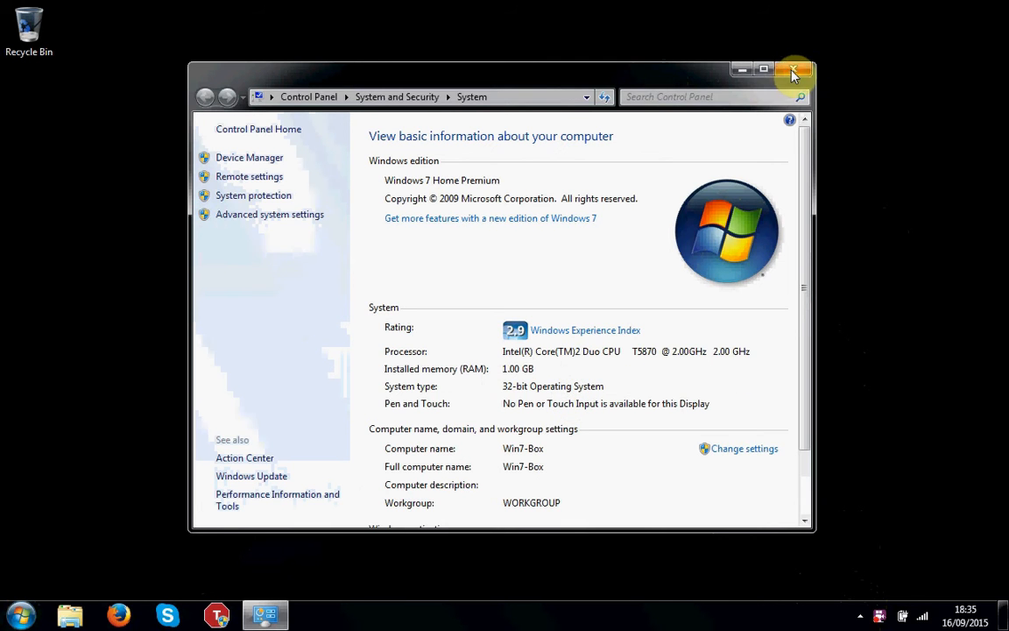
click(792, 67)
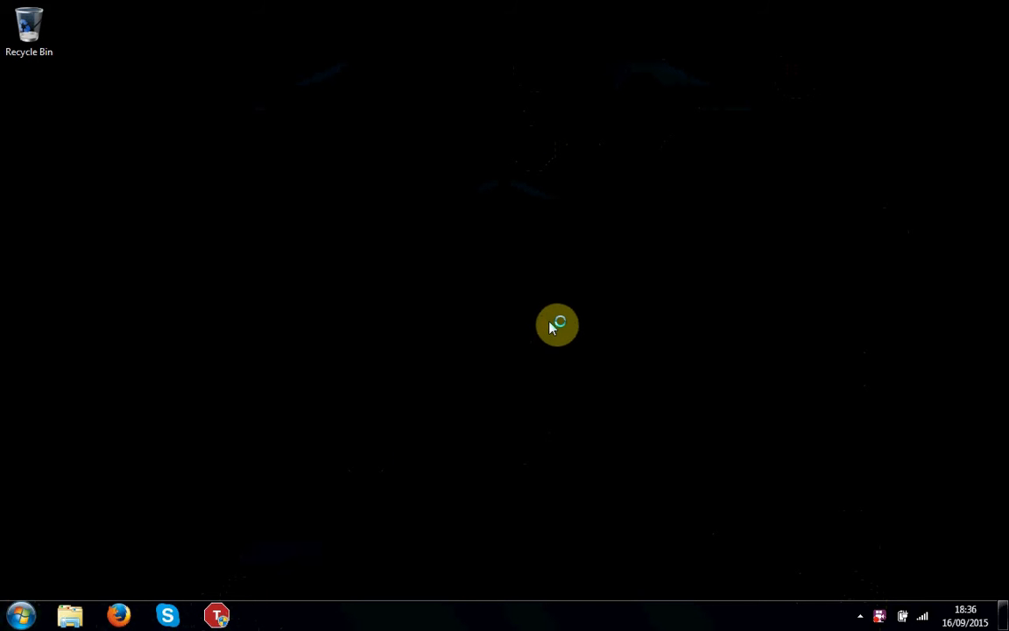
mouse_move(564, 305)
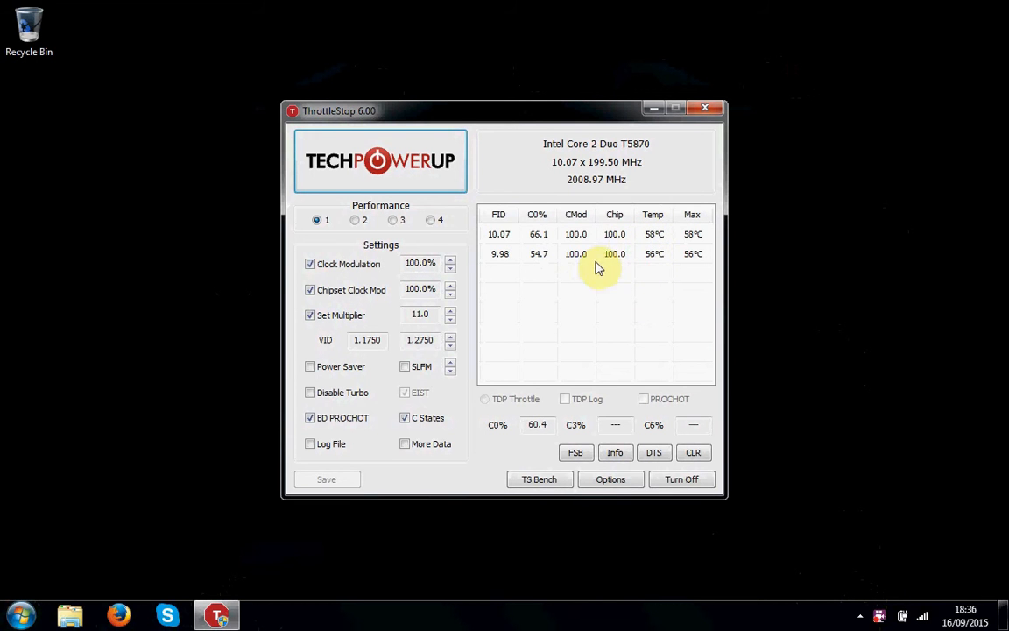
mouse_move(657, 247)
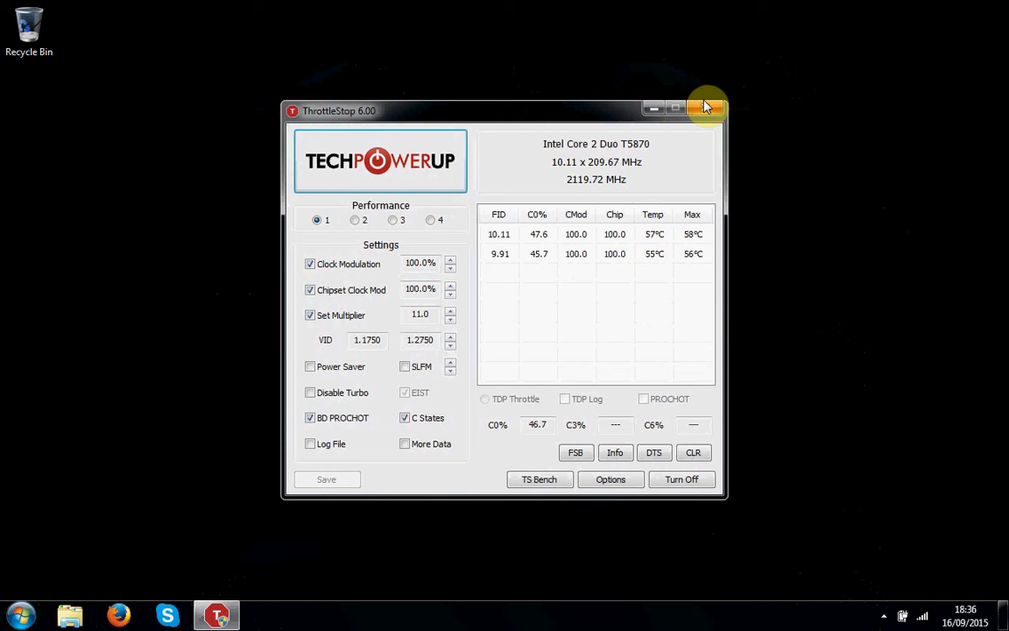
click(704, 107)
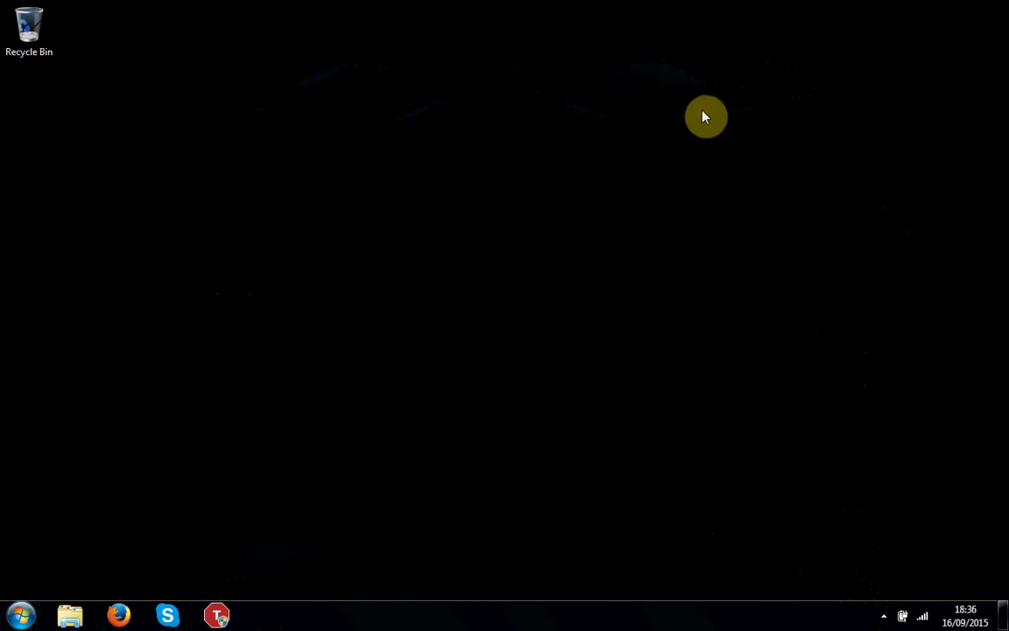
mouse_move(140, 268)
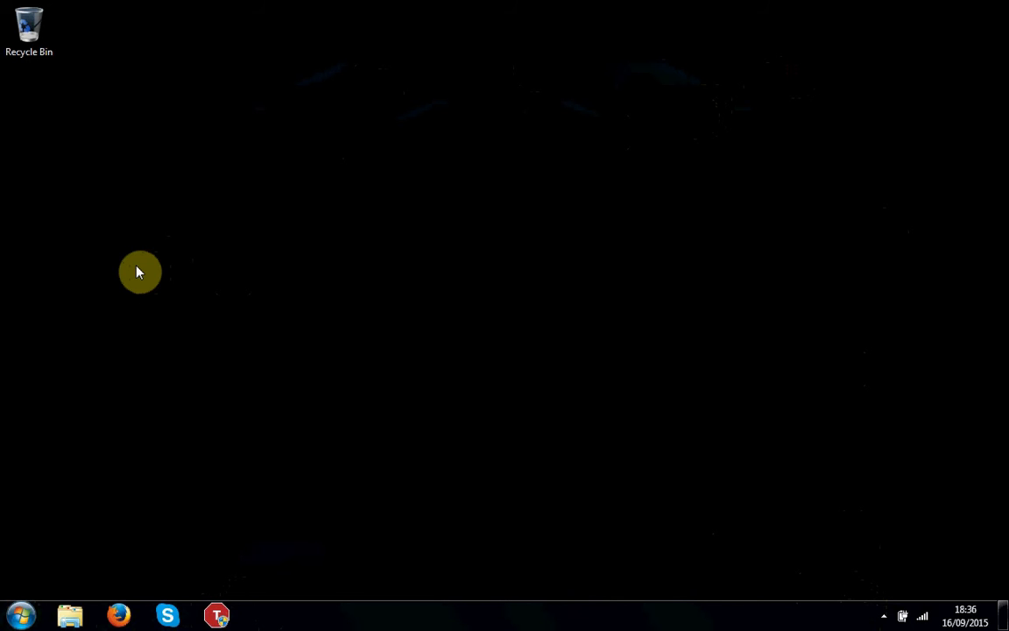
mouse_move(3, 557)
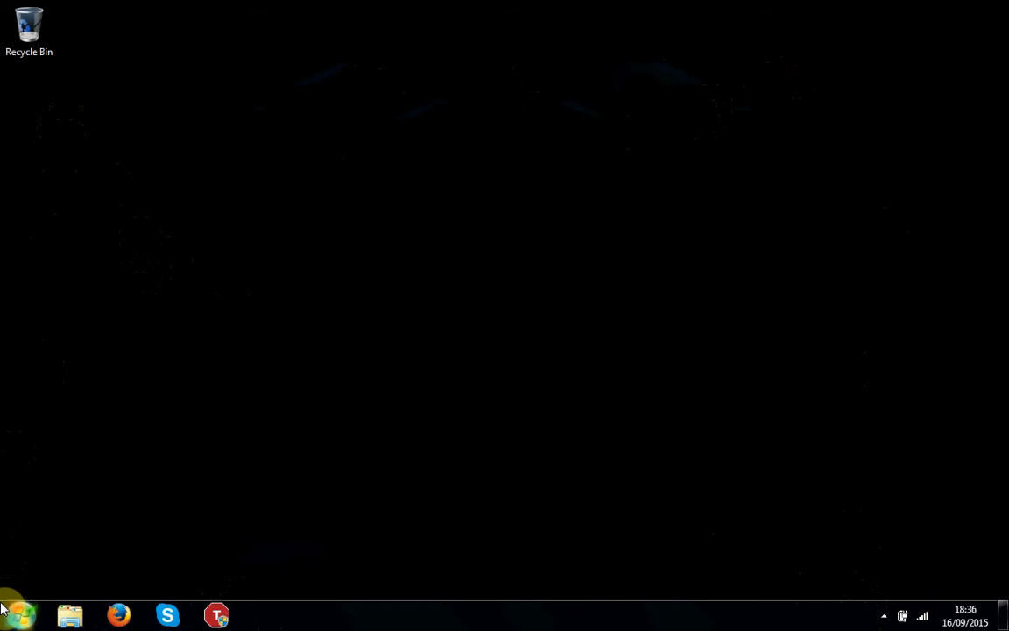
- Reopen the System page from Start > Computer > Properties, showing T5870 and Win7-Box
click(17, 609)
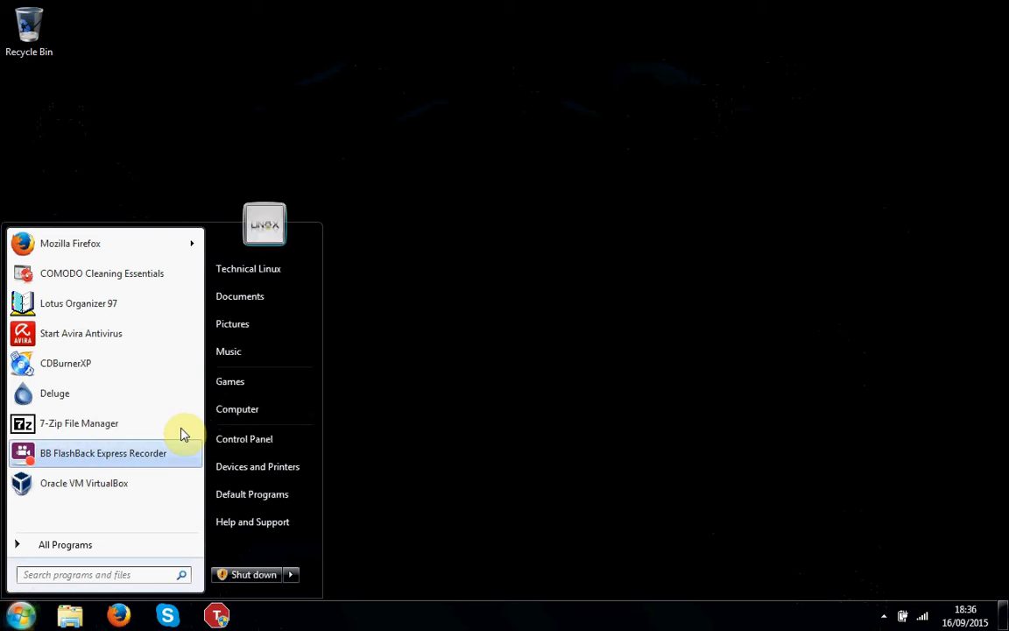
right_click(239, 410)
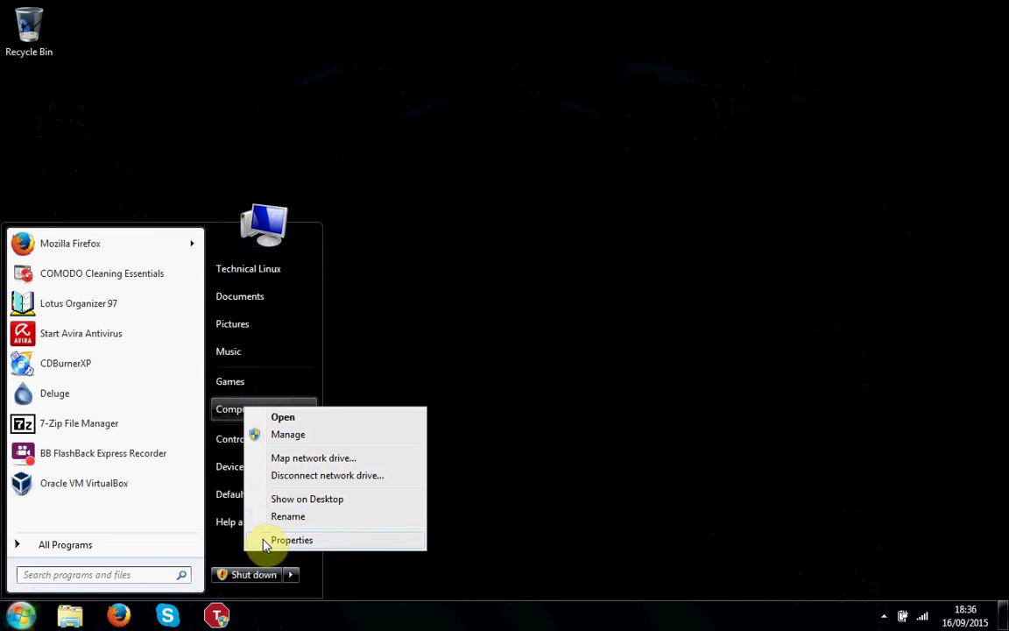
click(293, 539)
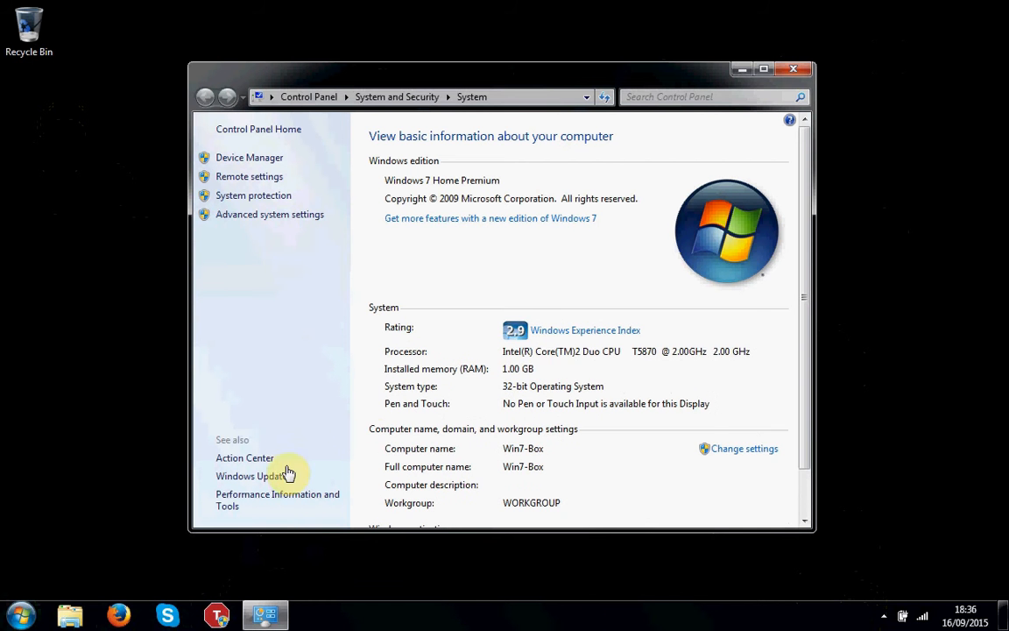
mouse_move(218, 221)
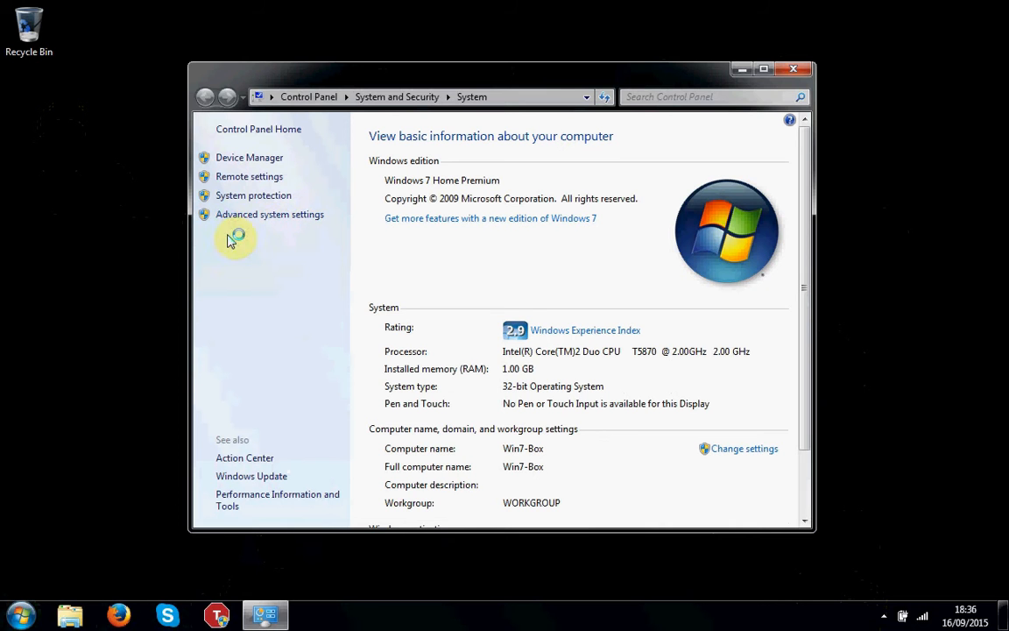
- Adjust visual effects for best performance, re-enable desktop composition and glass, and apply
click(270, 213)
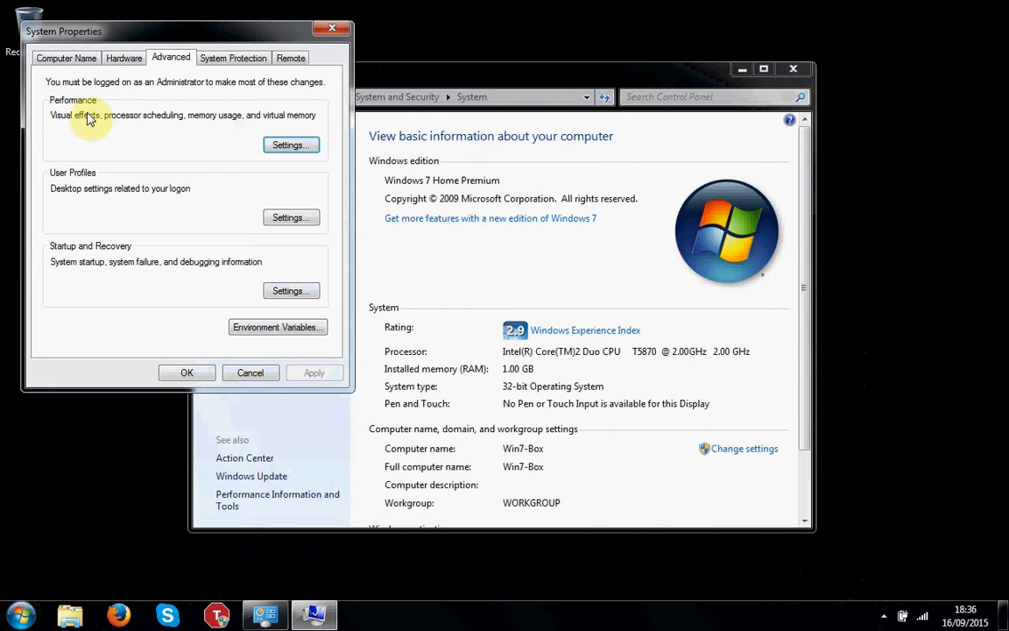
click(291, 144)
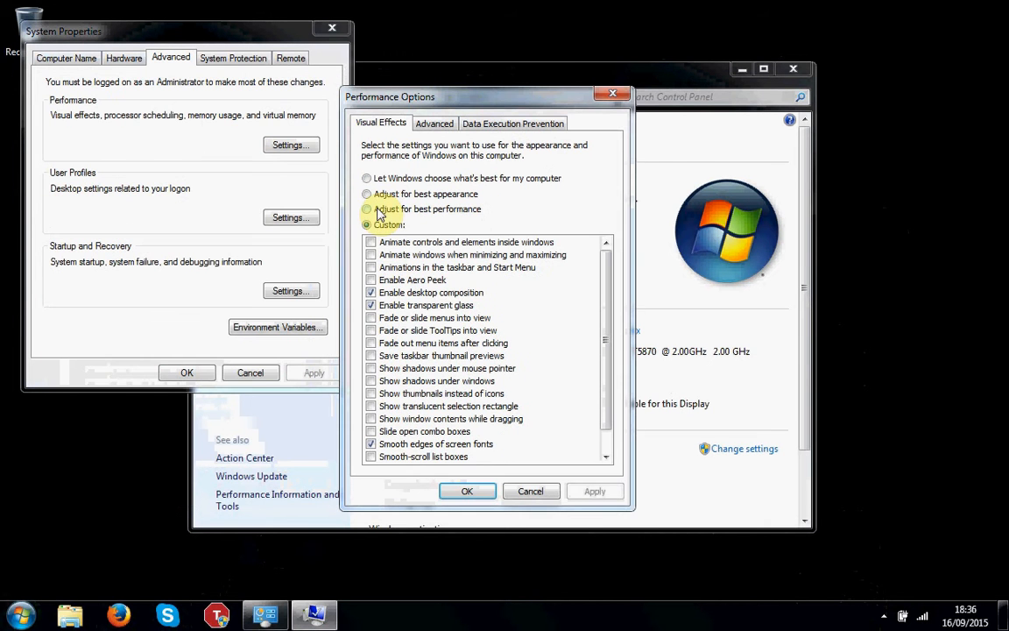
click(368, 209)
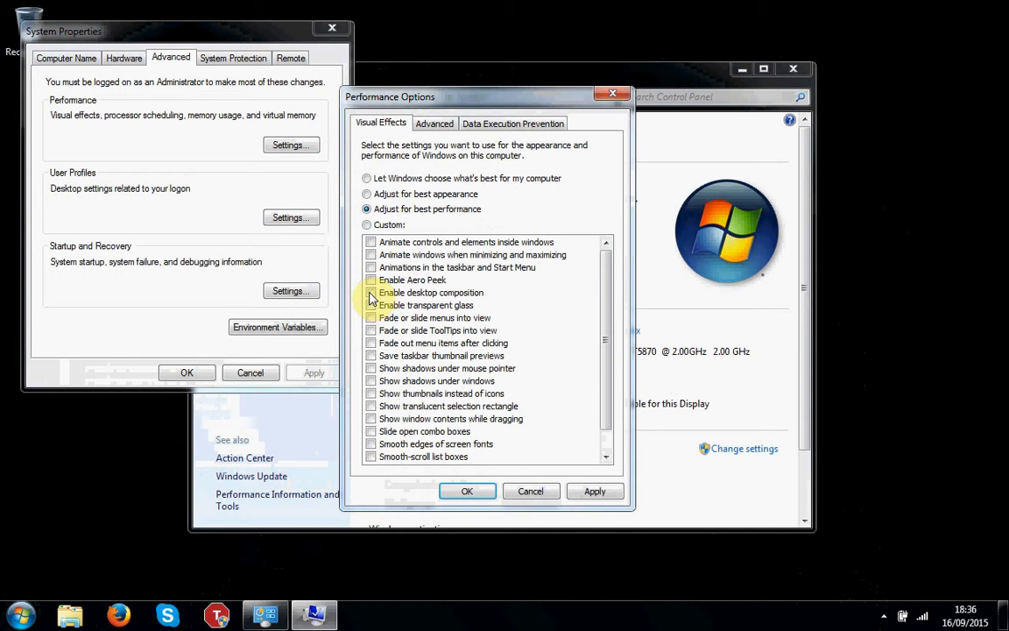
click(371, 293)
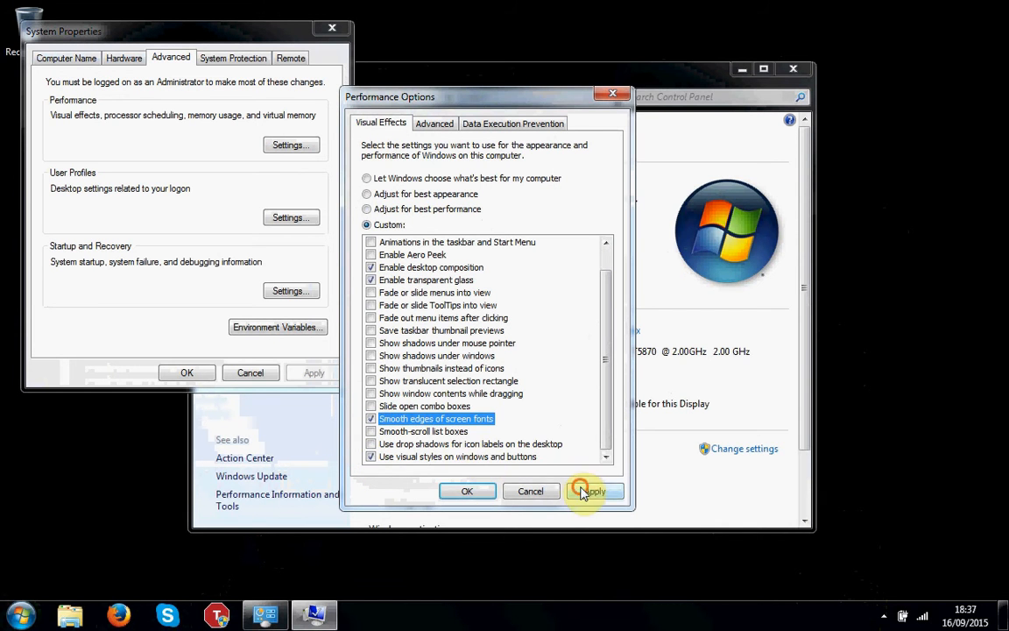
click(594, 490)
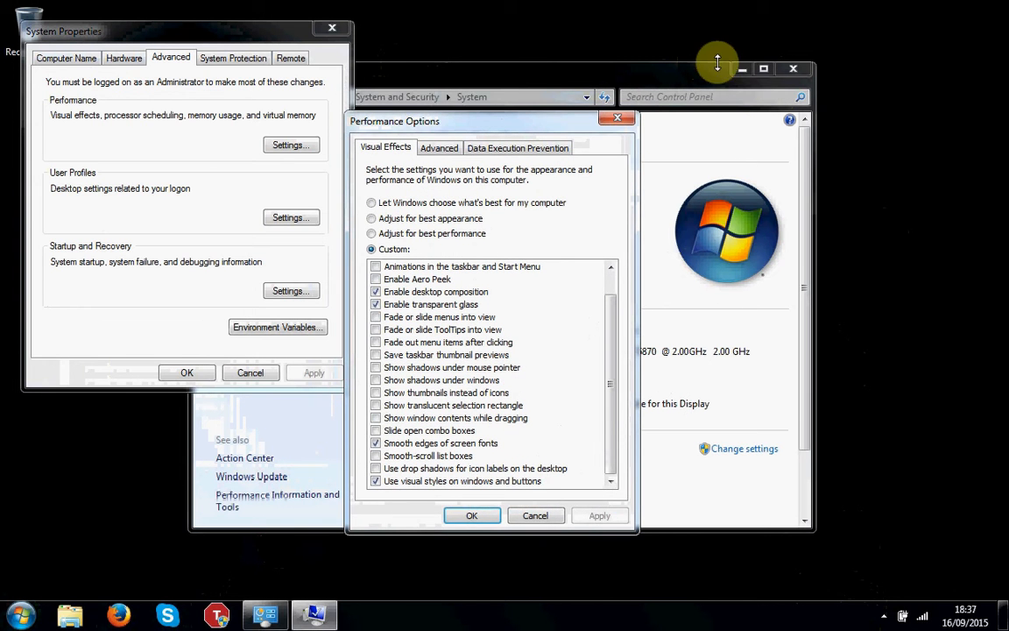
drag(490, 121, 424, 100)
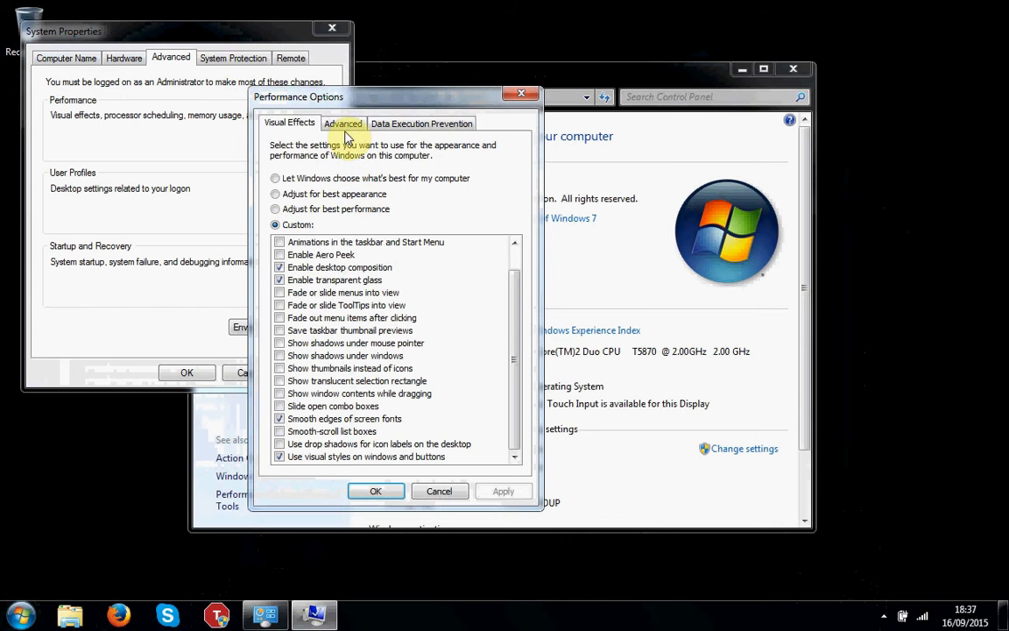
- Go to the Advanced performance options and bring up the virtual memory paging file settings
click(343, 123)
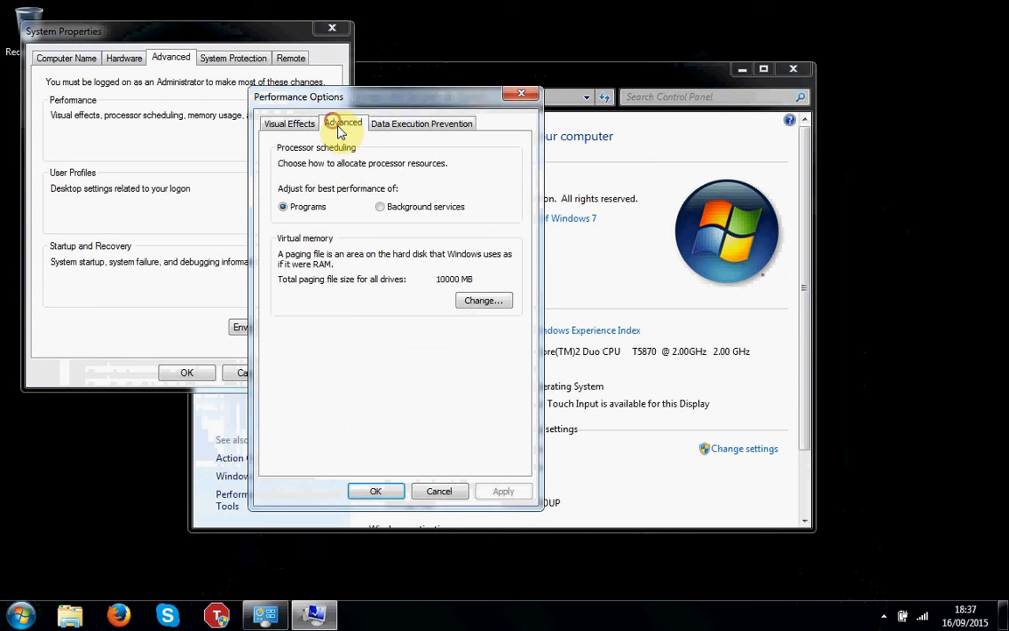
click(484, 299)
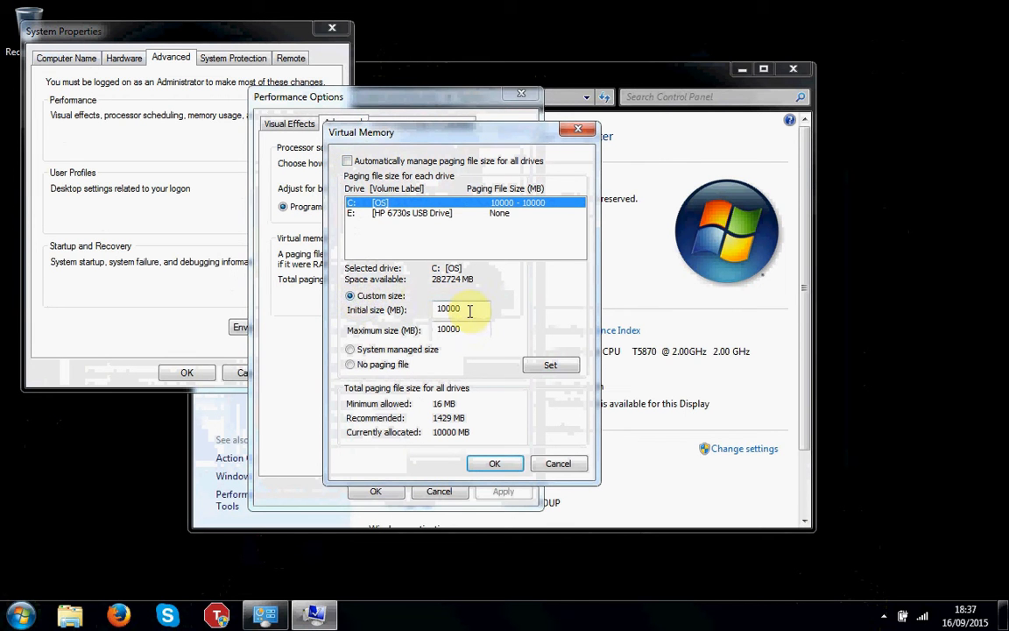
mouse_move(482, 346)
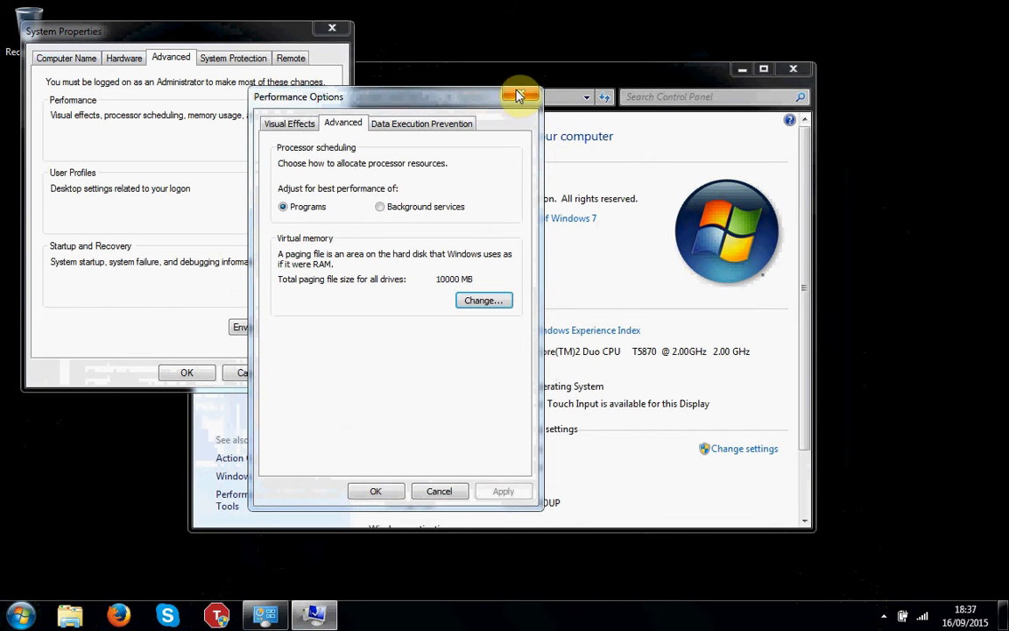
mouse_move(522, 94)
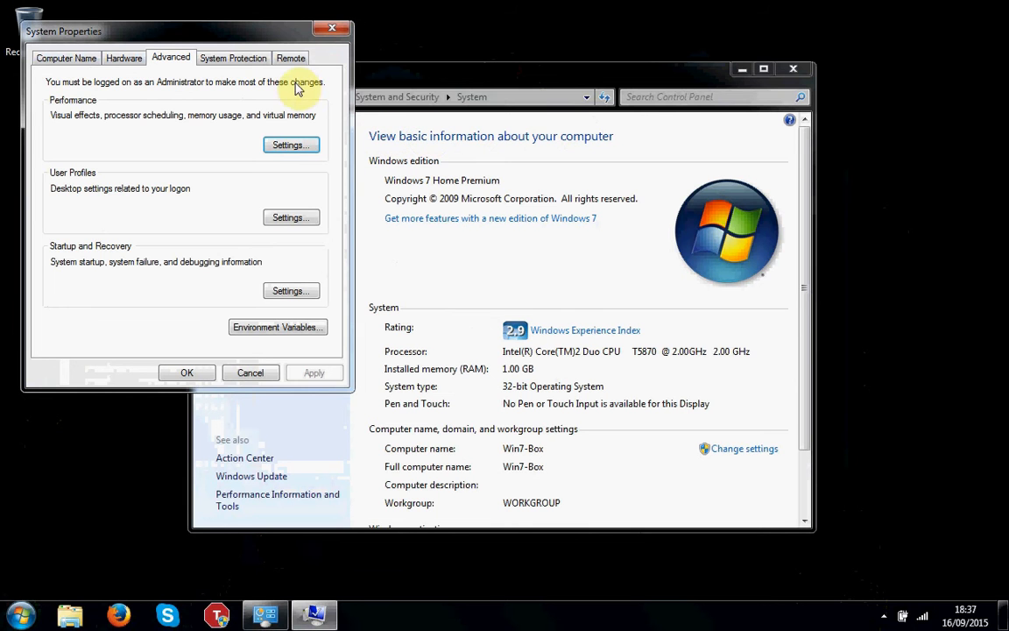
- Visit the Remote settings, then return to the Control Panel home page
click(291, 56)
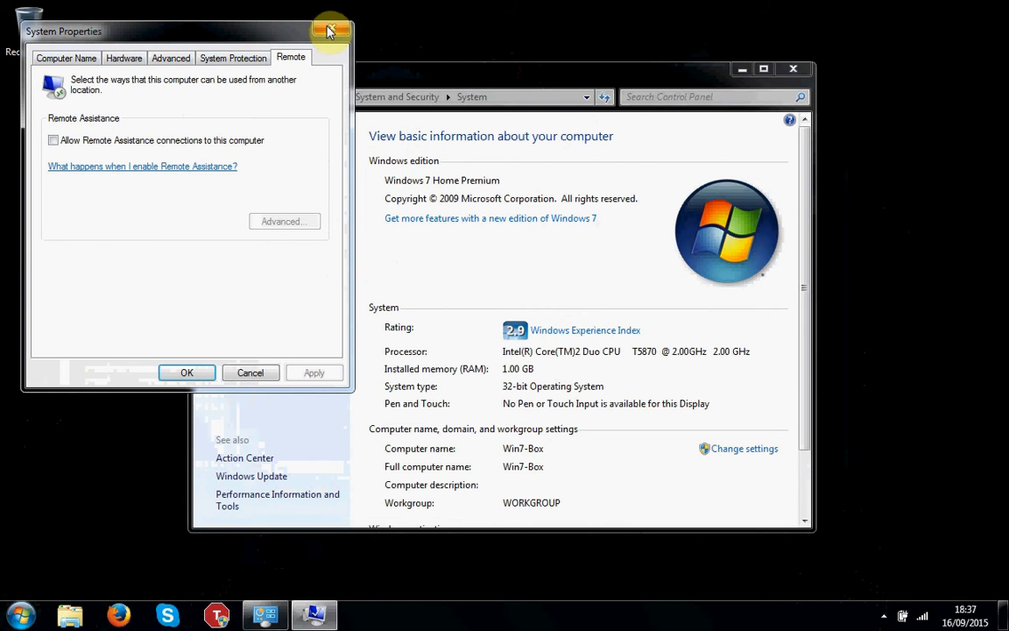
mouse_move(329, 31)
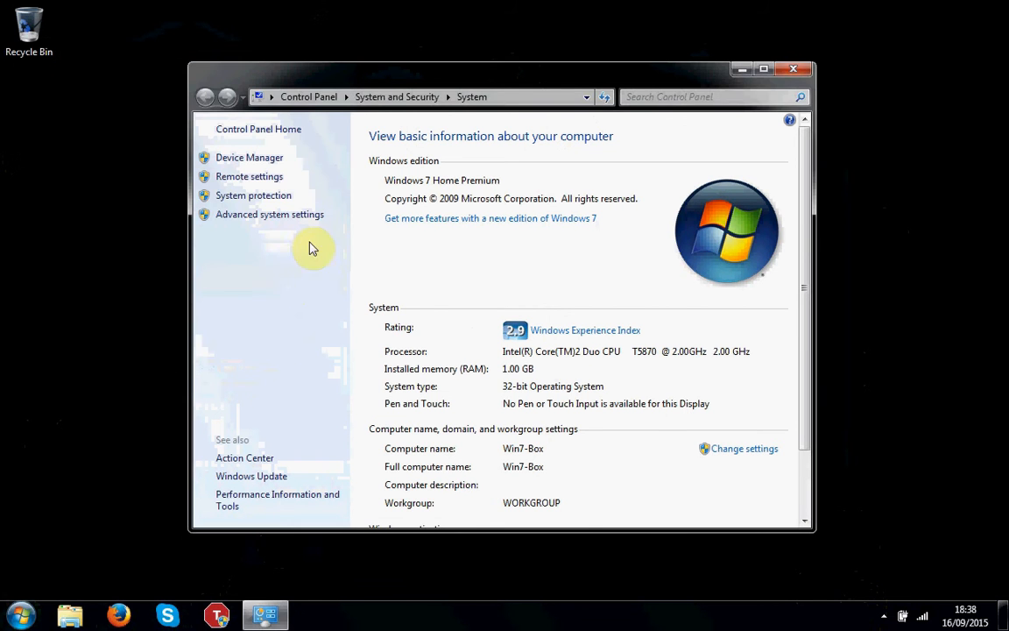
mouse_move(290, 182)
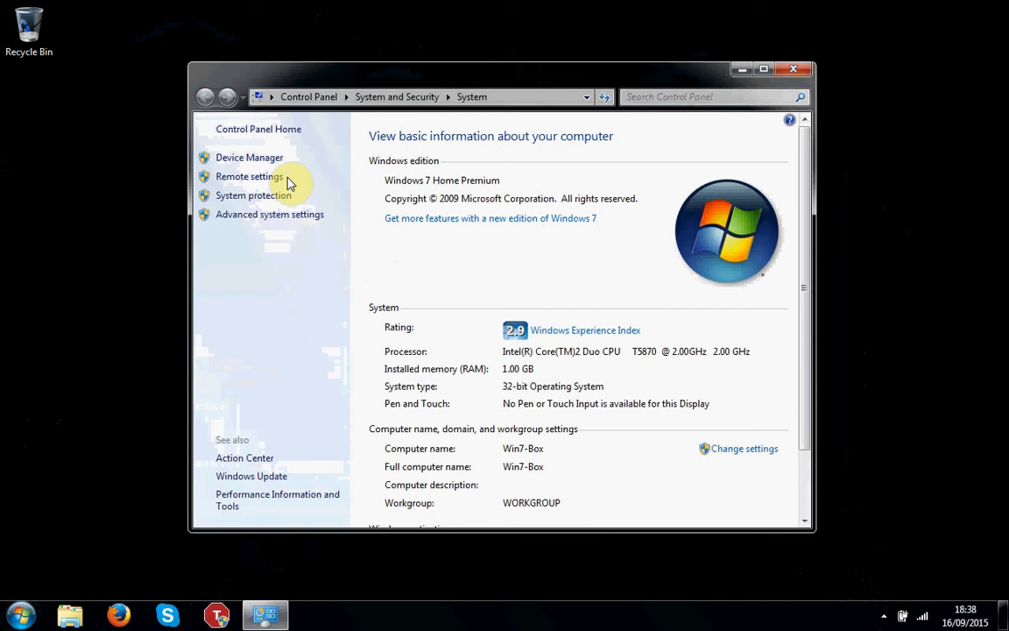
mouse_move(781, 120)
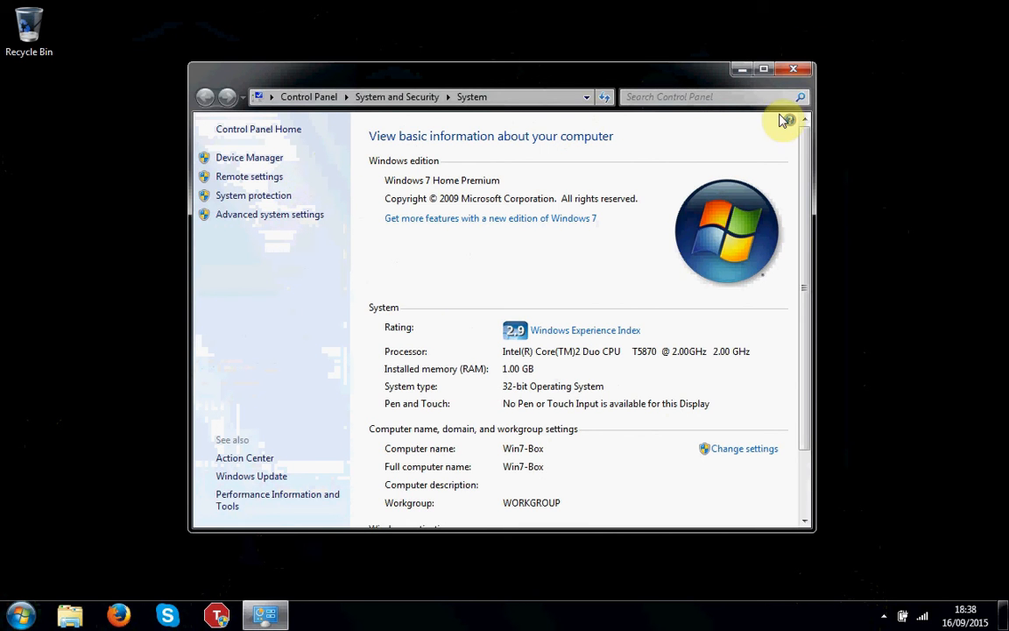
click(309, 96)
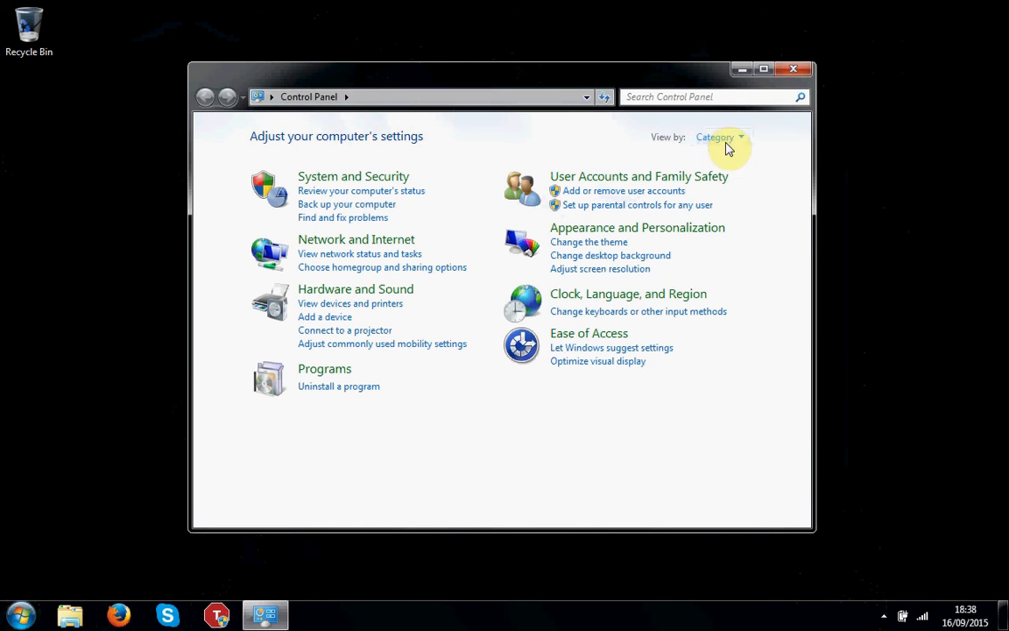
- Show Control Panel as small icons and enter Programs and Features
click(720, 137)
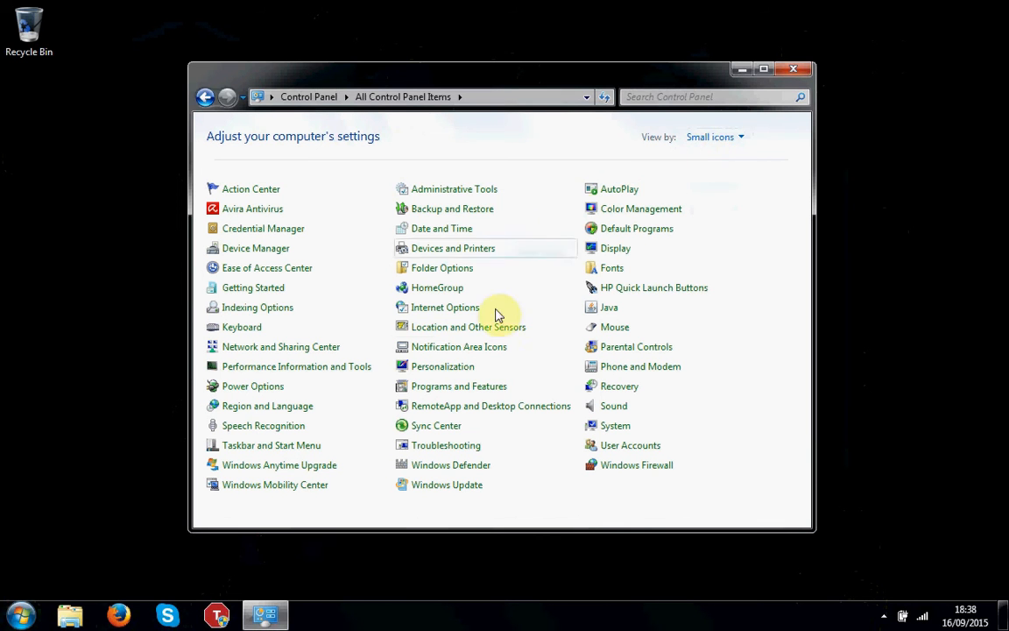
mouse_move(429, 168)
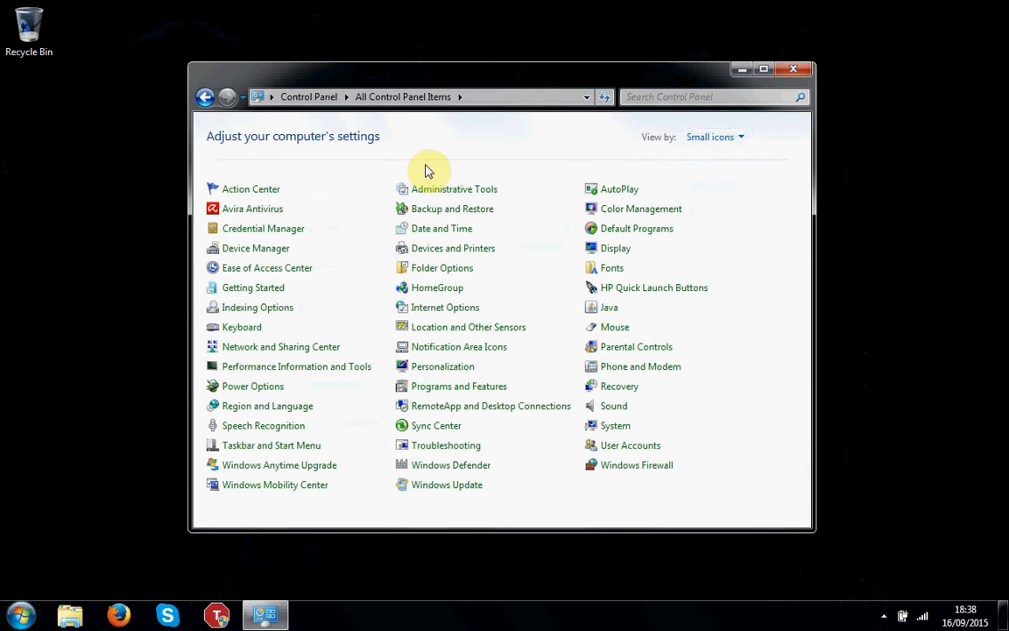
mouse_move(574, 190)
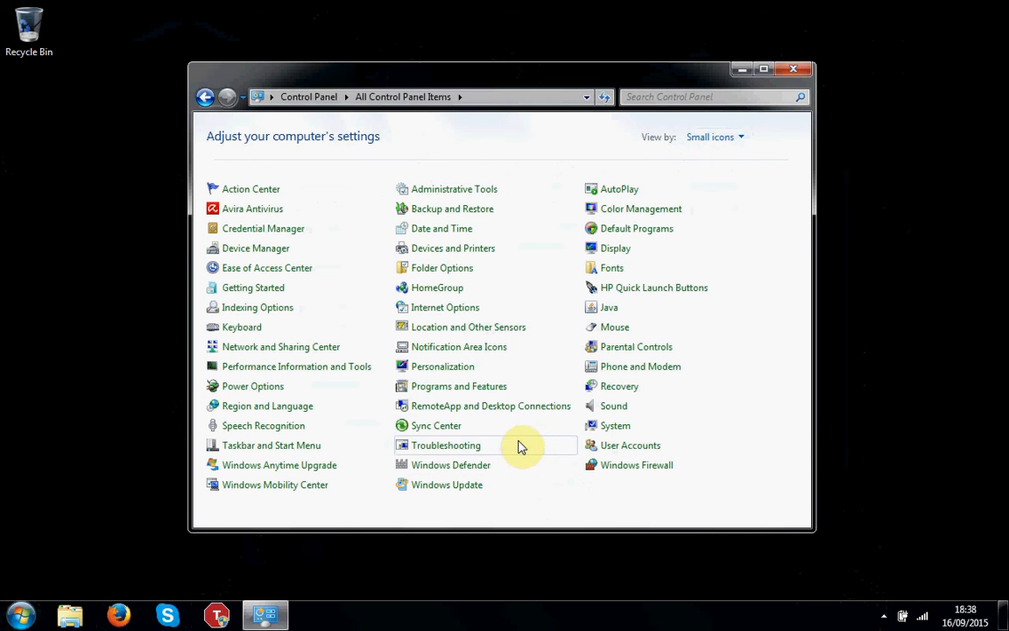
click(441, 366)
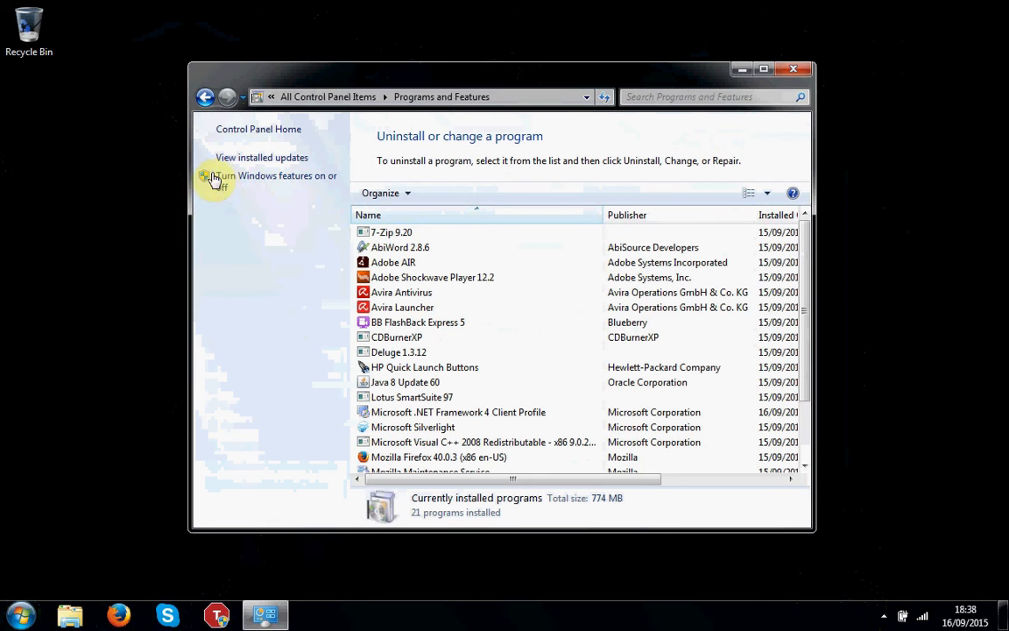
mouse_move(375, 179)
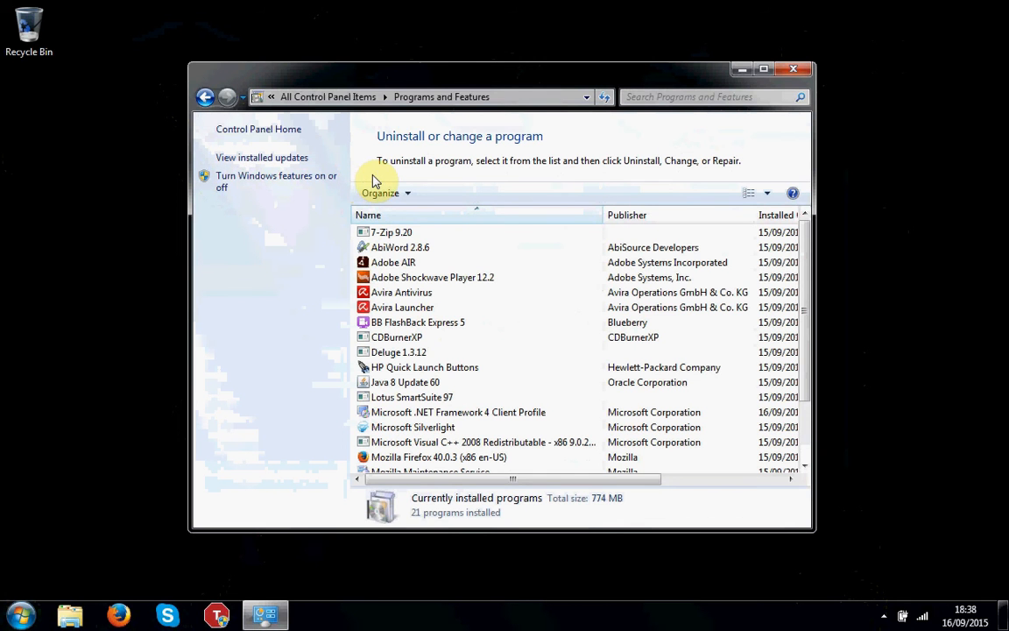
mouse_move(296, 197)
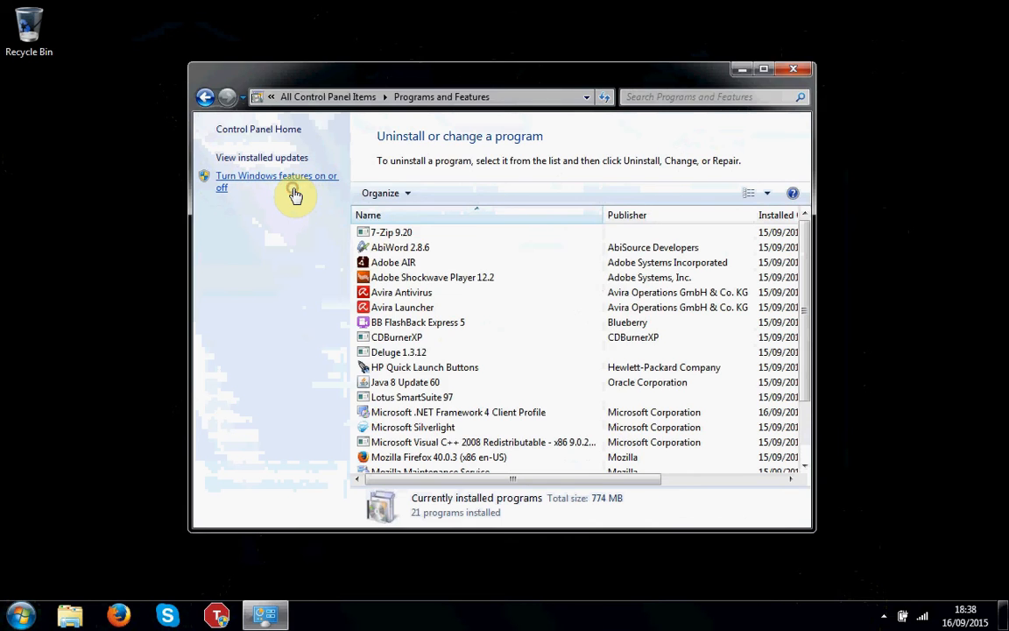
- Bring up Turn Windows features on or off, close Programs and Features, and show the Start menu
click(273, 181)
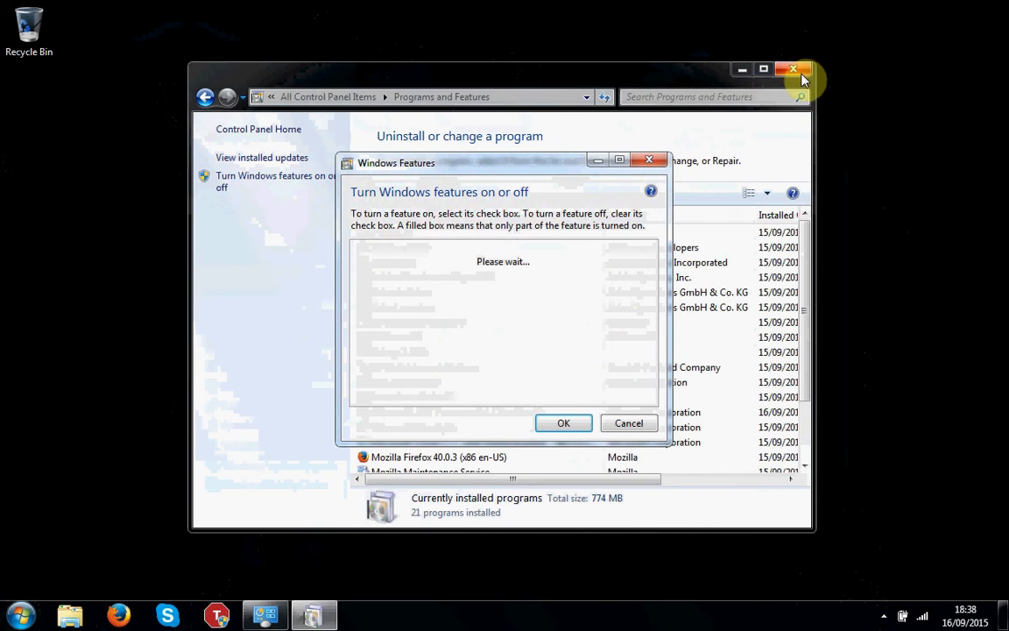
click(792, 70)
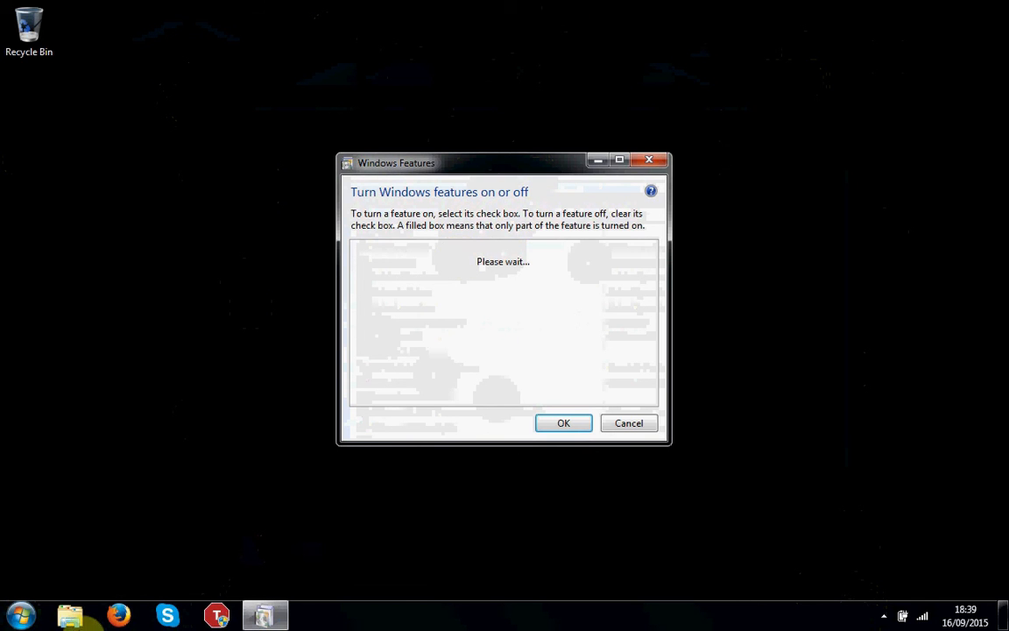
mouse_move(95, 620)
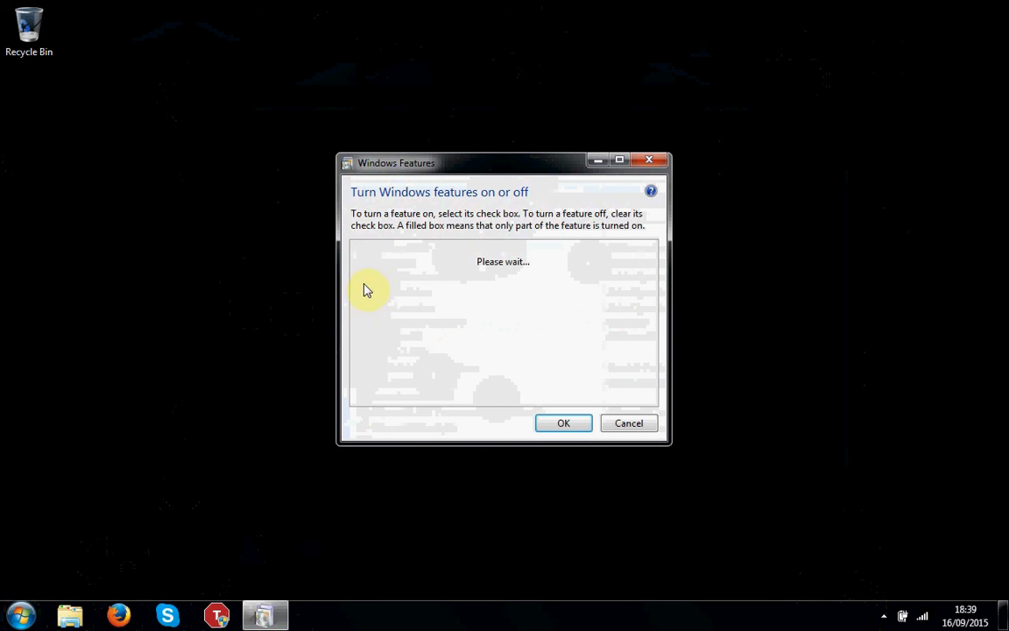
mouse_move(4, 540)
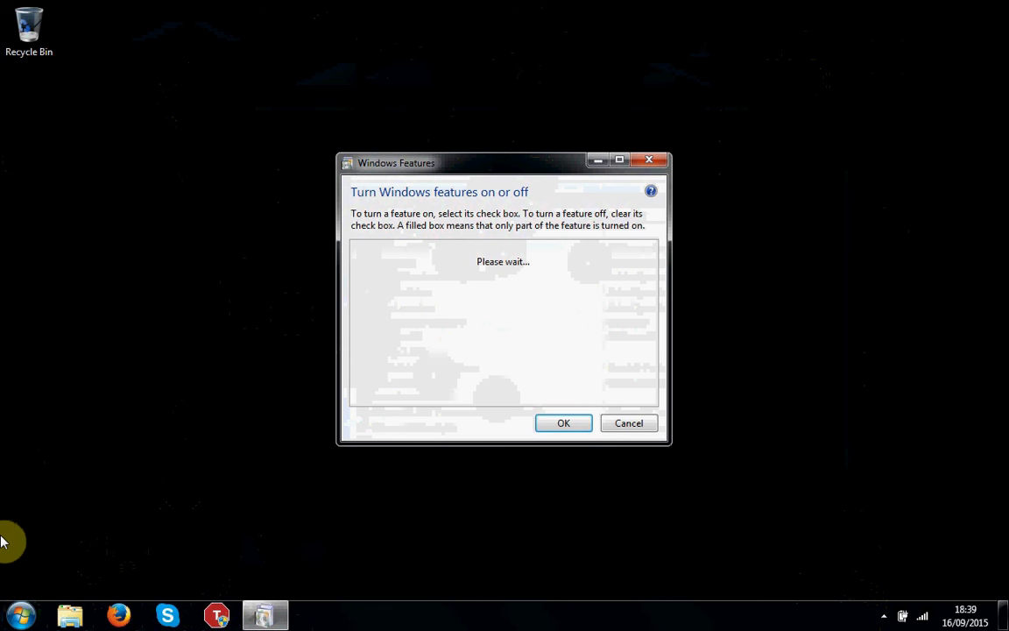
mouse_move(484, 409)
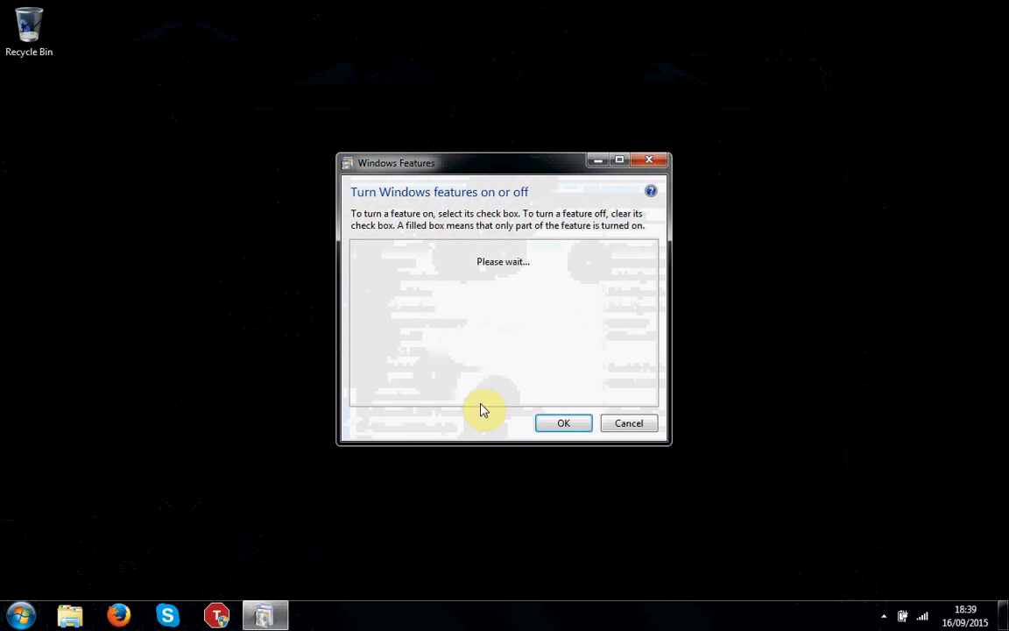
click(21, 610)
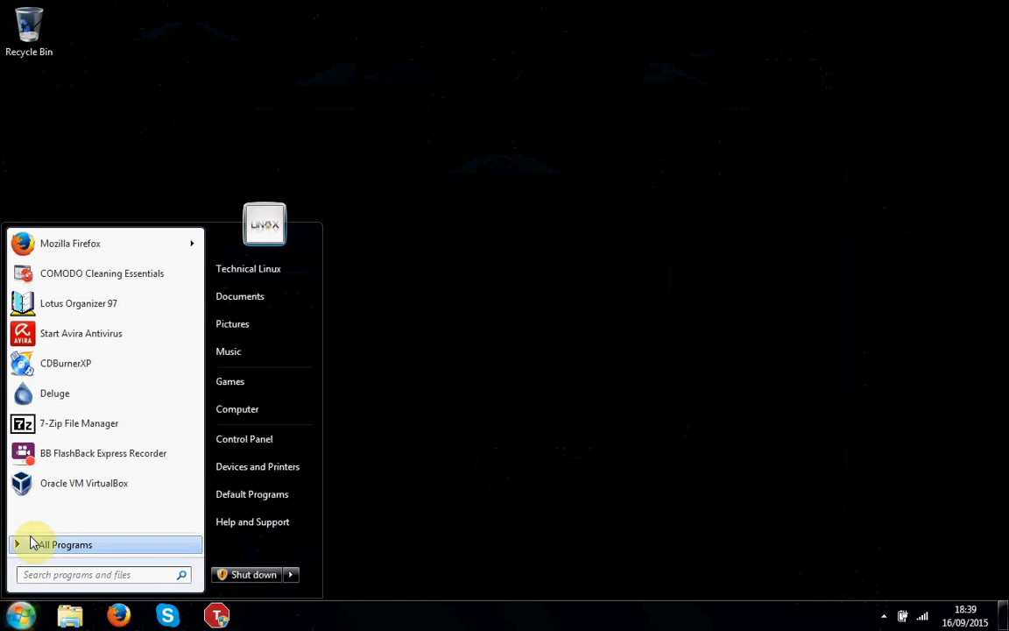
- Keep the Start menu open listing recent programs like Firefox and VirtualBox
click(67, 543)
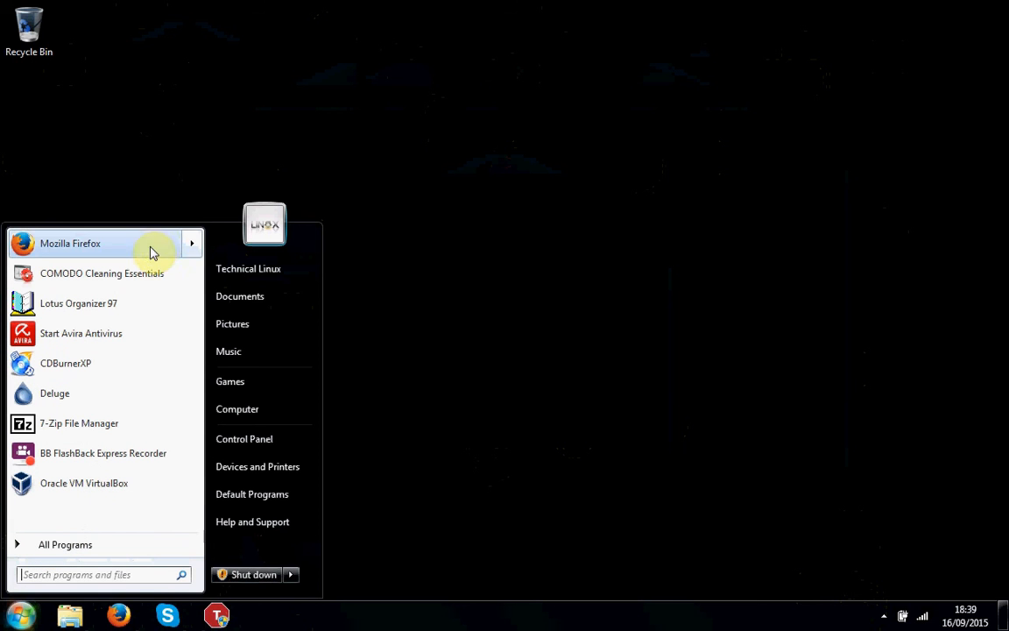
mouse_move(298, 189)
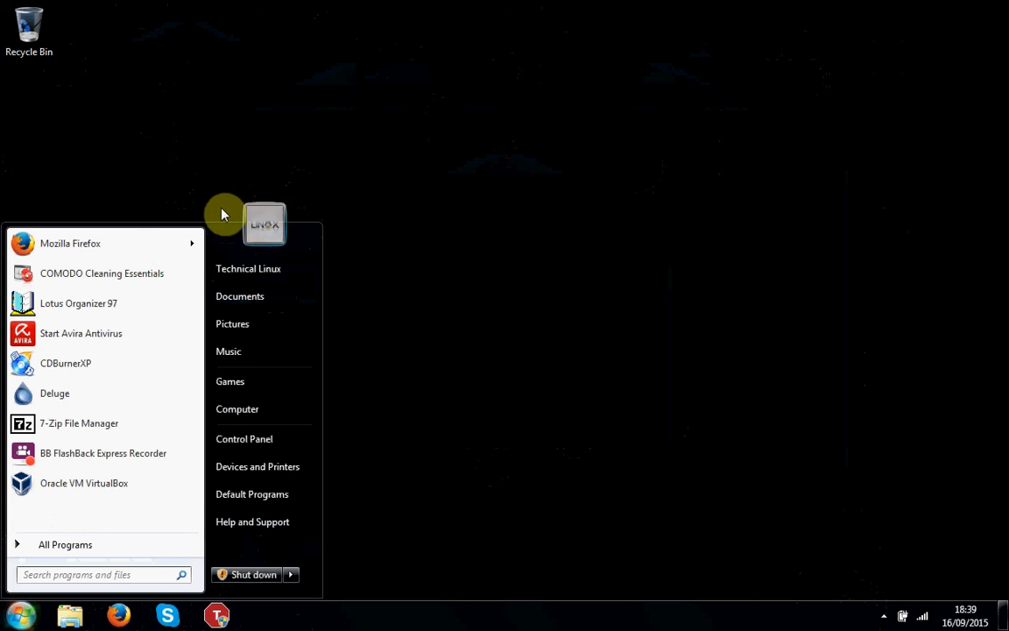
mouse_move(301, 130)
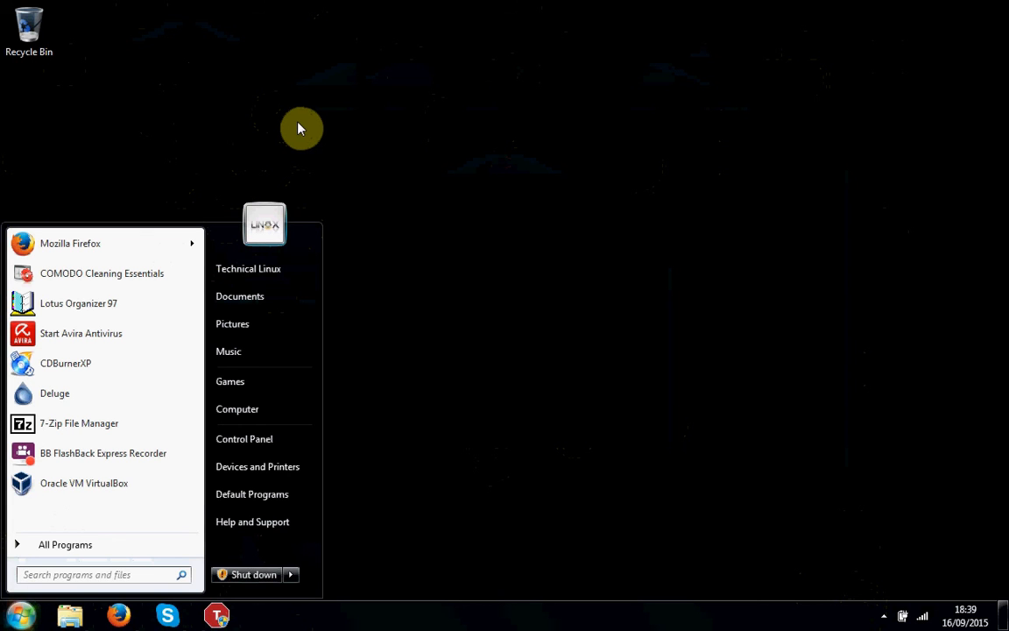